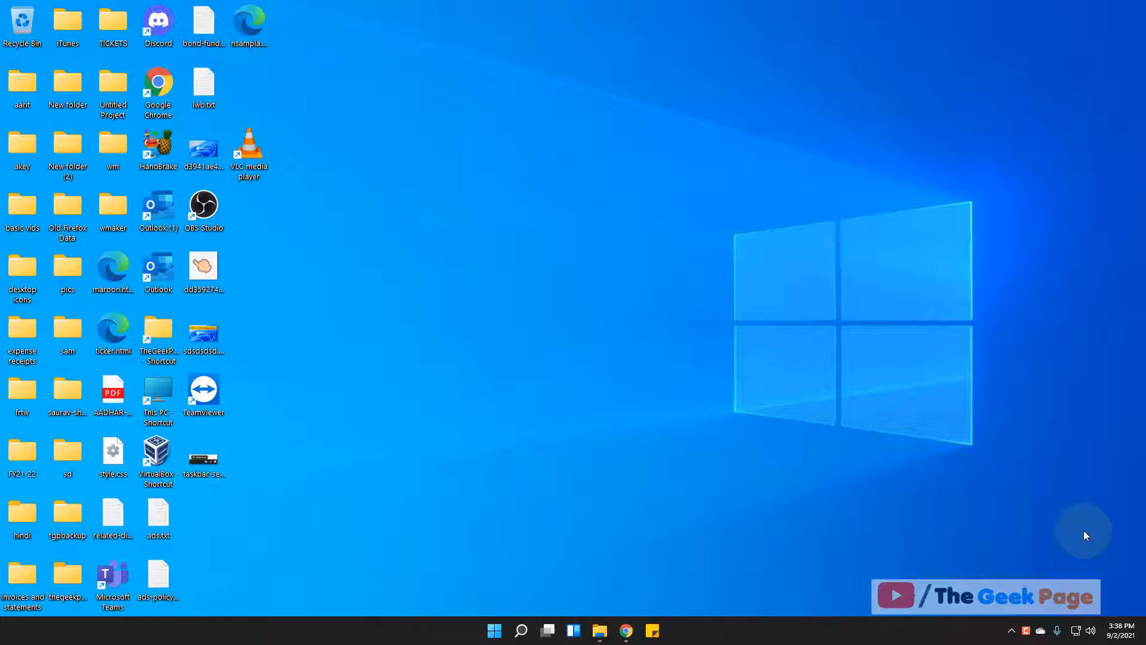
- Search Windows for 'services' so the Services app shows as best match
text(services)
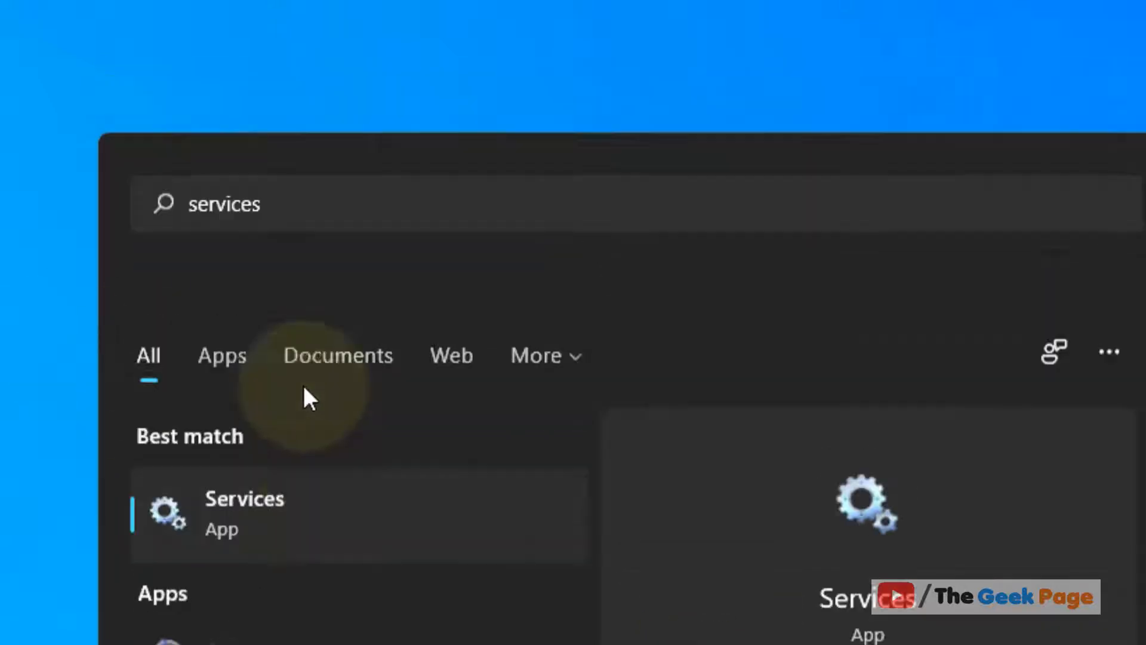
- Launch Services and bring up the Print Spooler service's Properties dialog
click(243, 512)
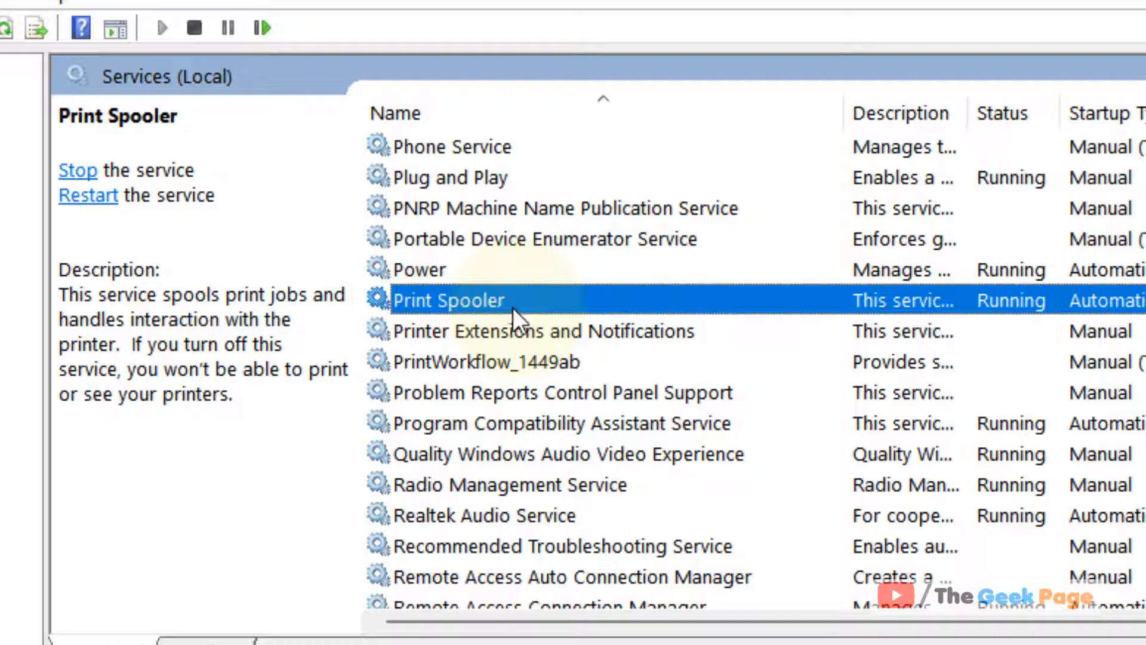
right_click(449, 299)
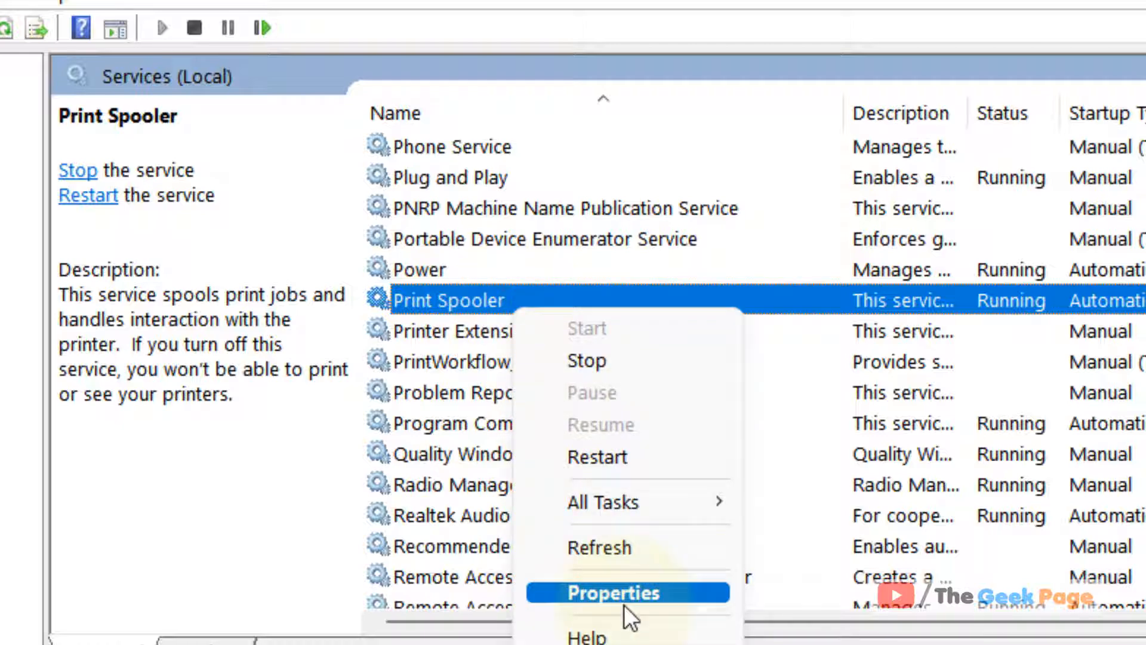
click(612, 592)
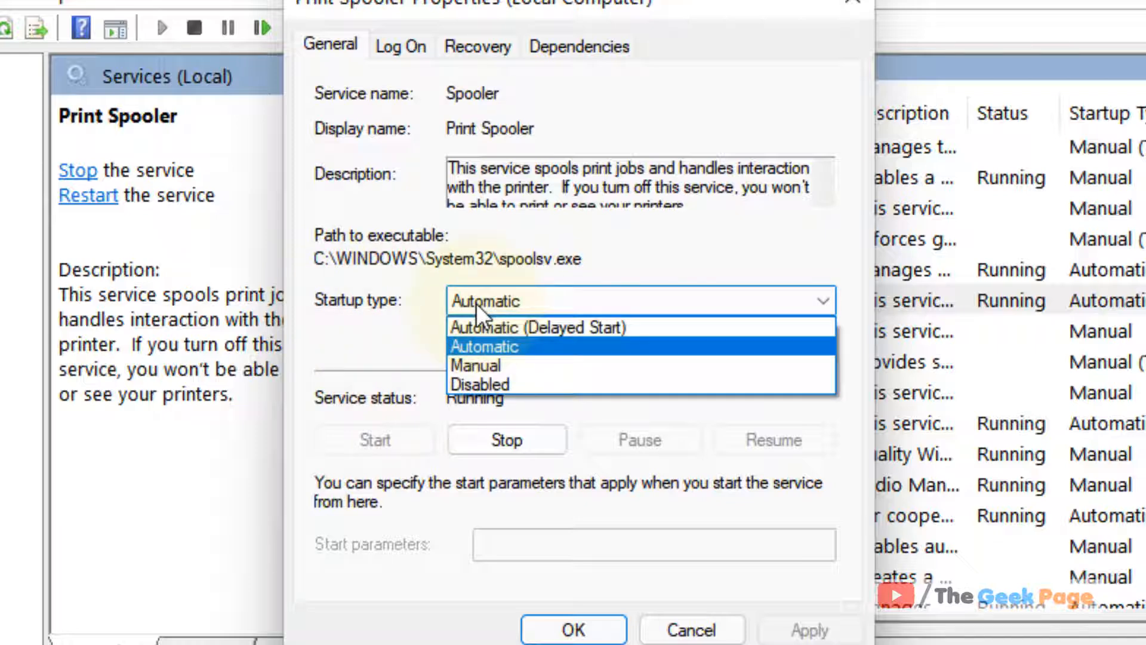
- Choose Automatic startup type for Print Spooler and stop the service
click(484, 346)
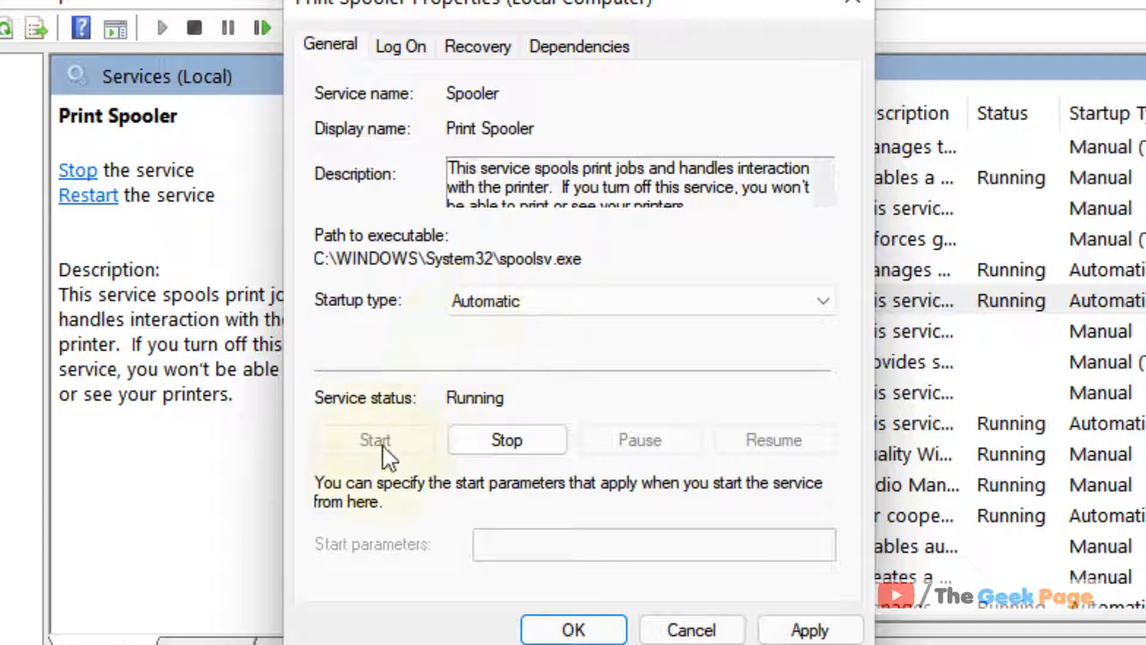
mouse_move(730, 621)
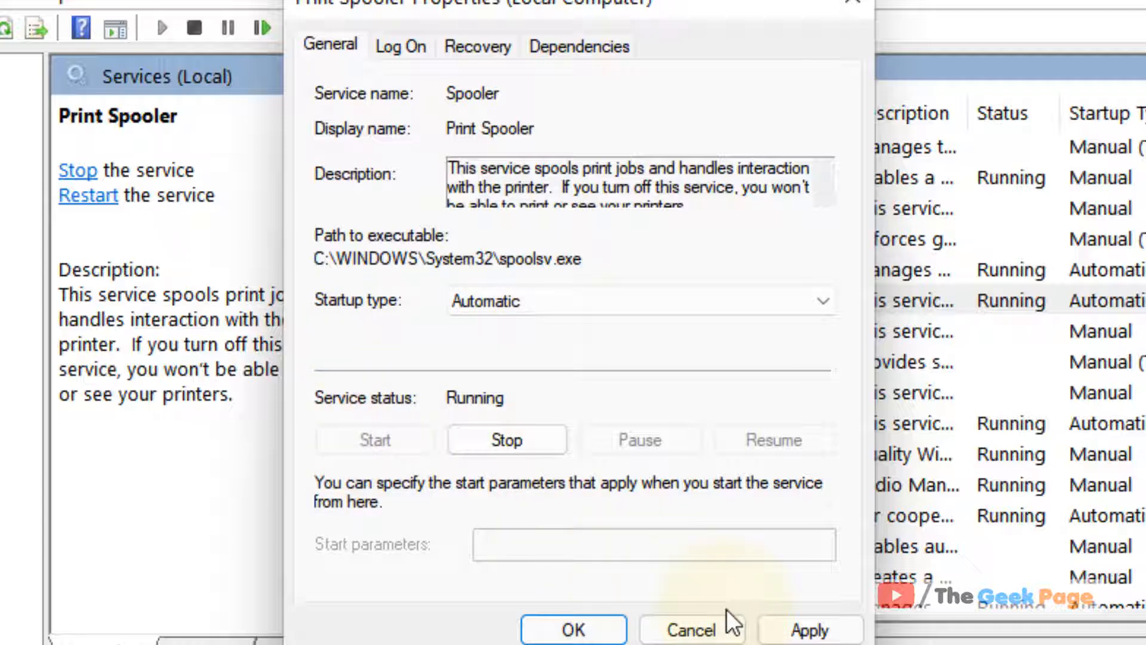
mouse_move(408, 521)
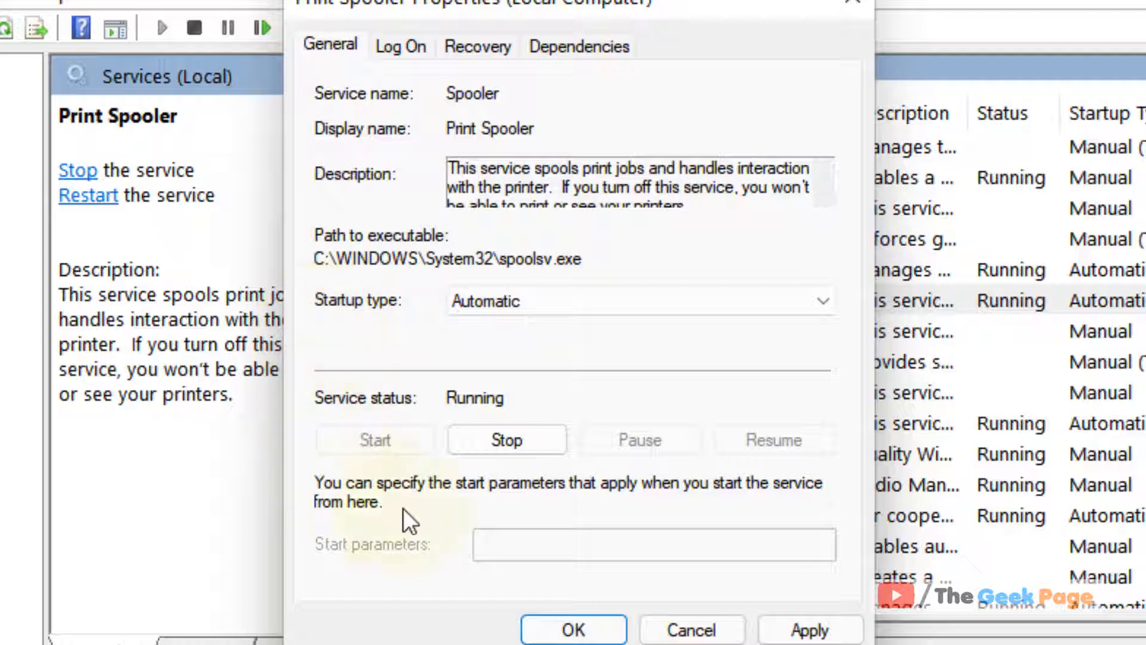
click(507, 440)
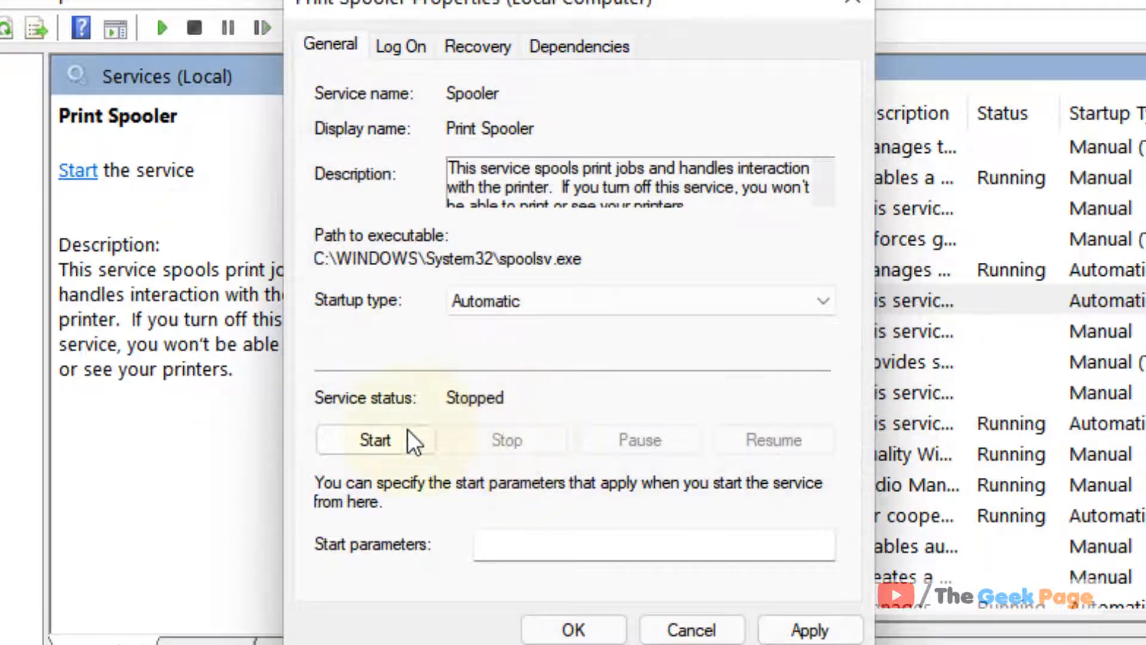
- Start Print Spooler again so it reads Running and apply the Automatic setting
click(373, 440)
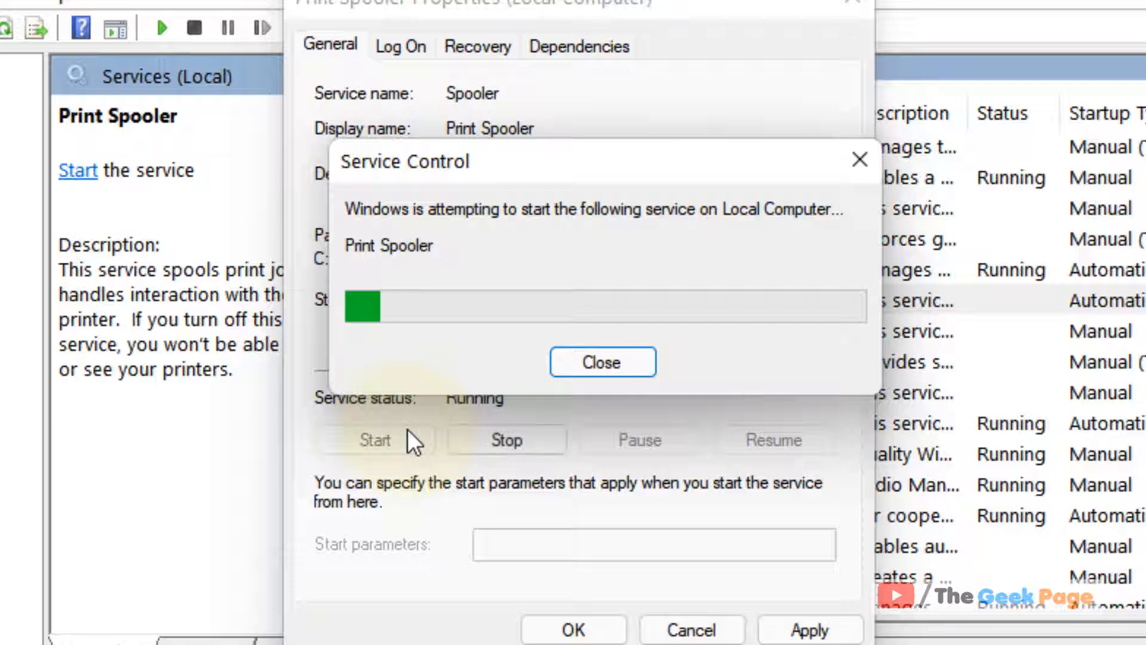
click(601, 362)
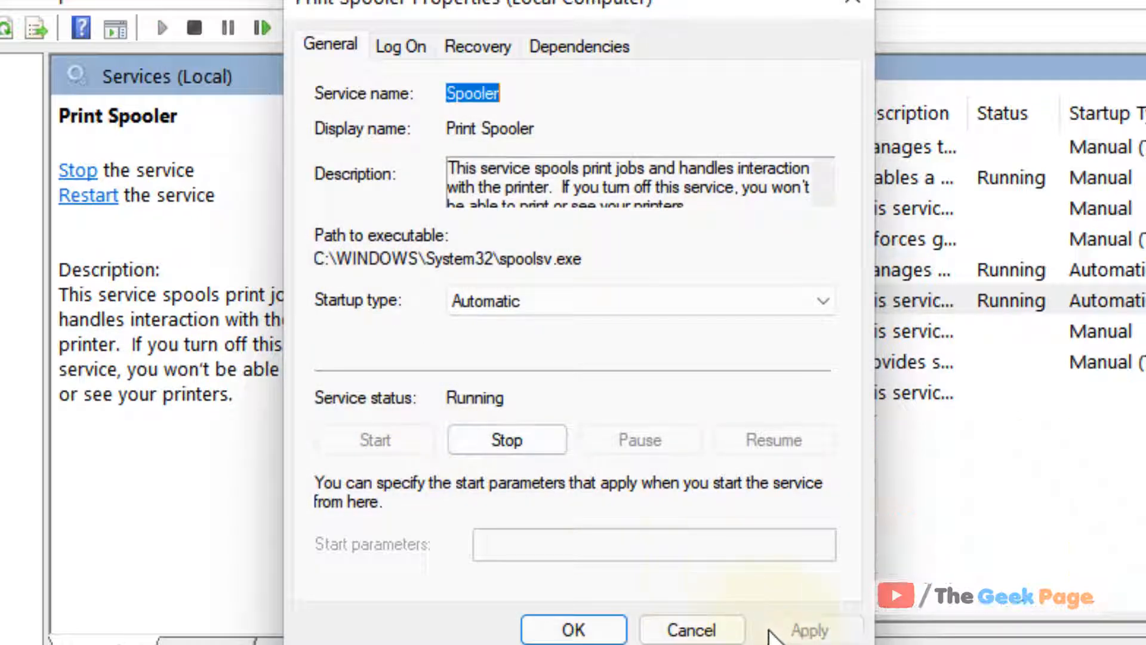